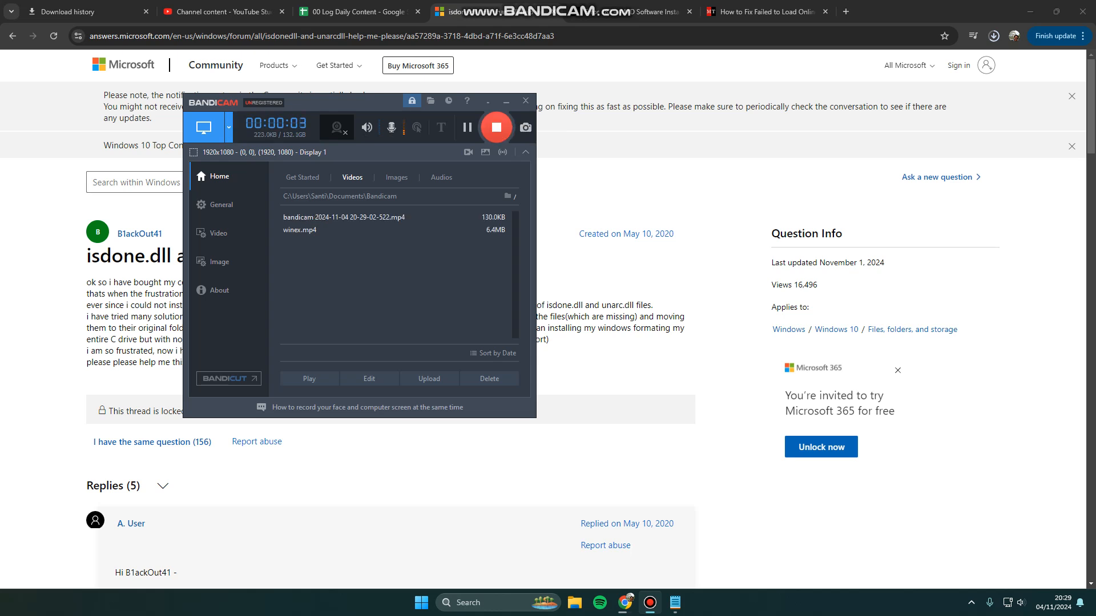
Step: Highlight the forum's 'Increase Windows Page File or Virtual Memory' heading, then minimize Chrome
click(525, 100)
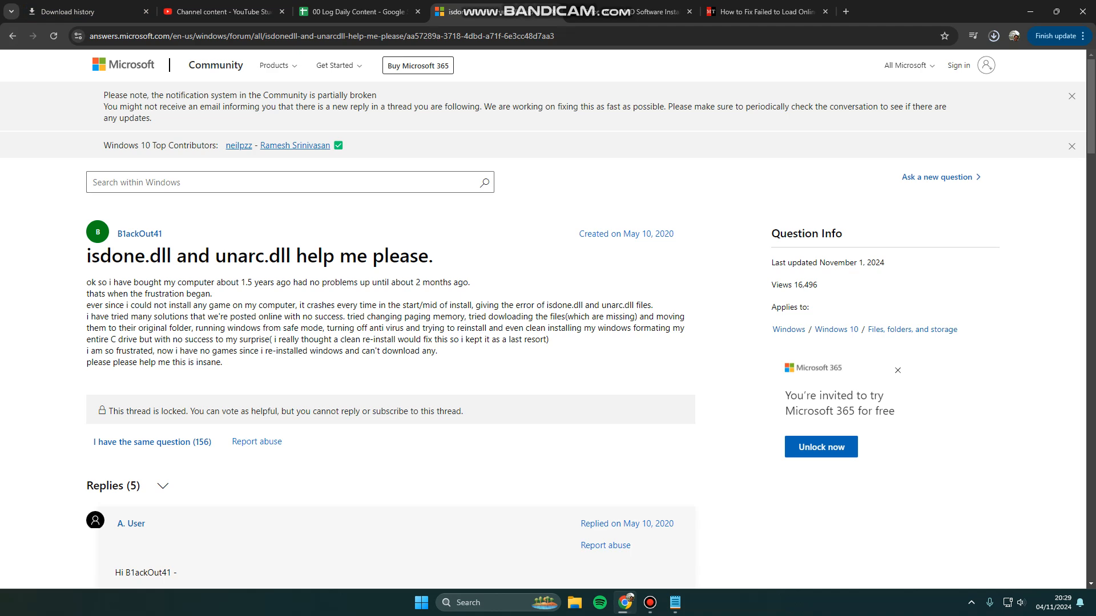
scroll(down, 3)
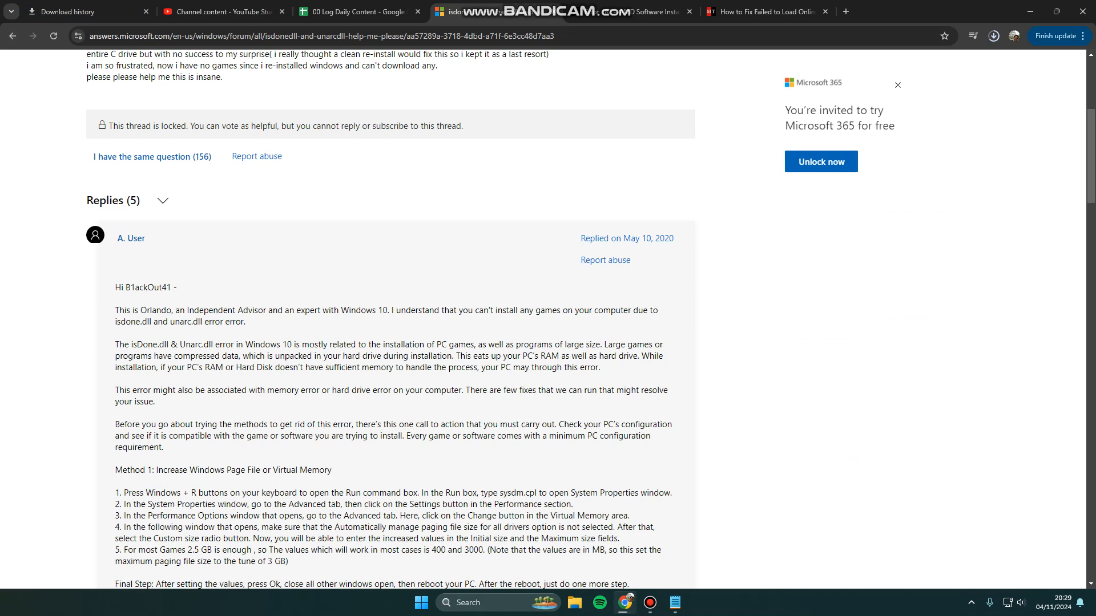
drag(384, 345, 480, 345)
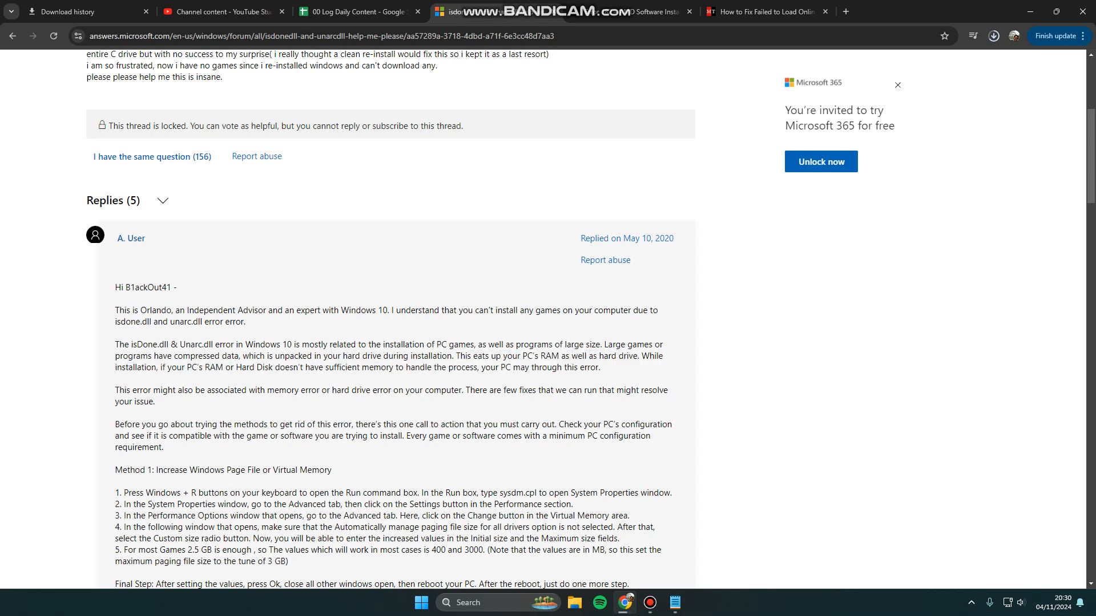
drag(157, 470, 305, 470)
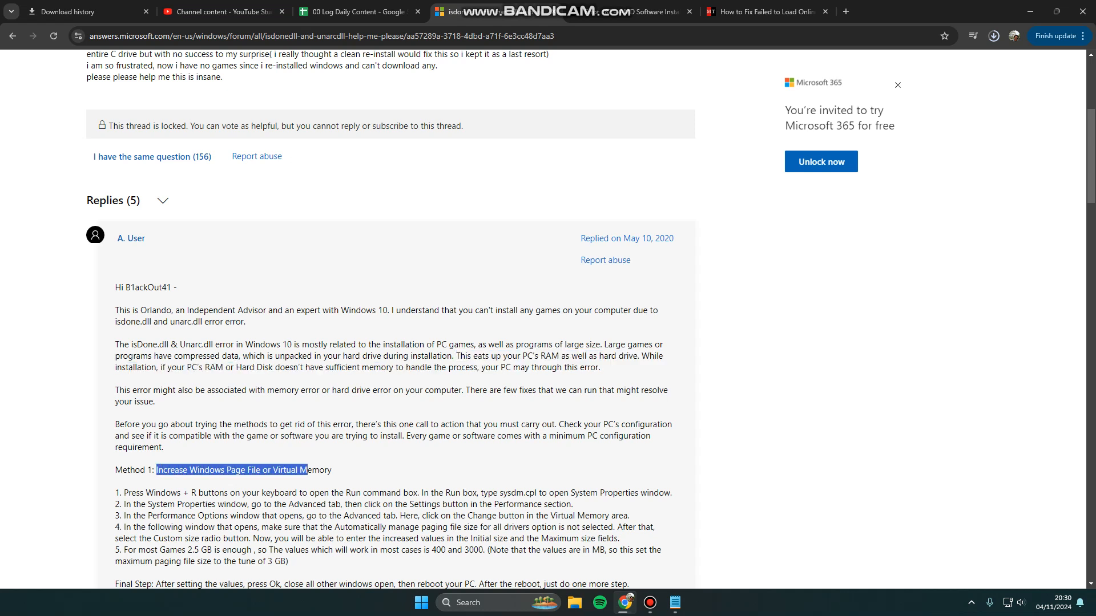
click(673, 602)
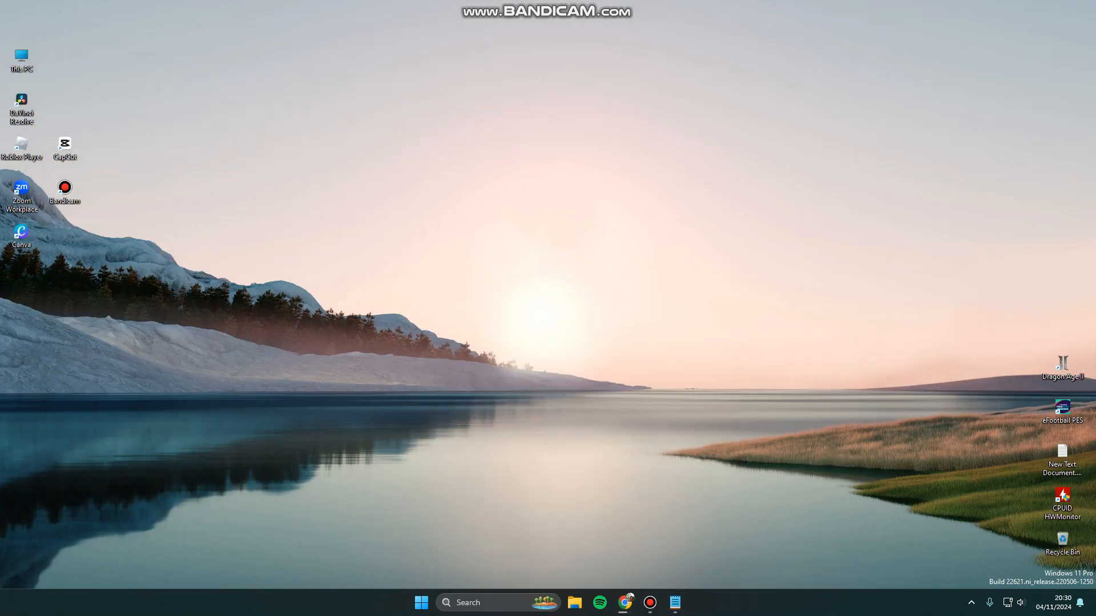
Step: Enter sysdm.cpl in the Run box
text(sysdm.cpl)
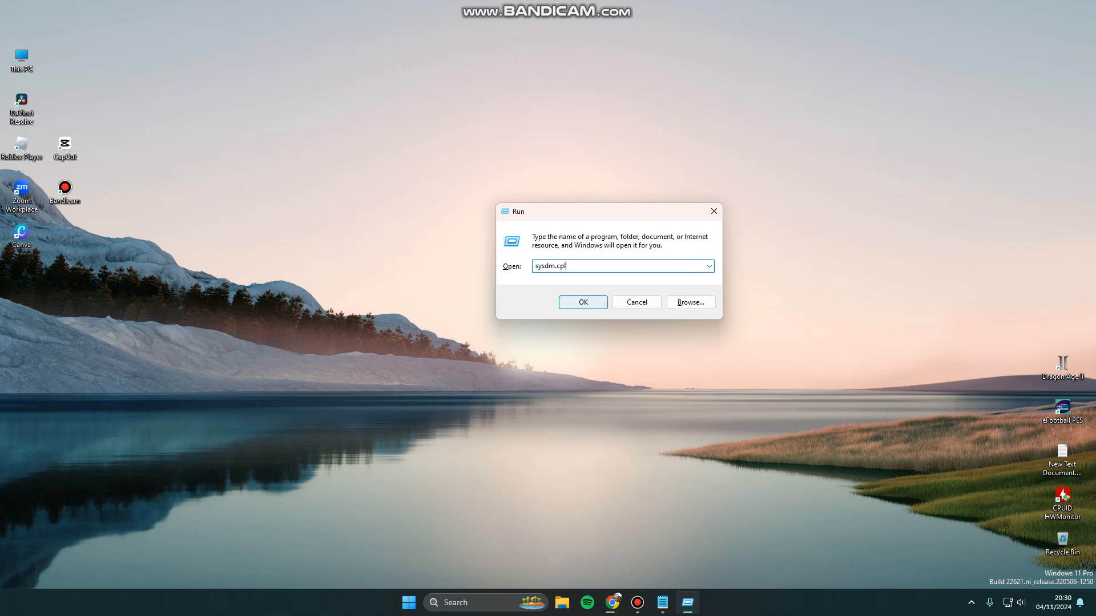
Step: Open System Properties and reach the Virtual Memory dialog through Advanced Performance Settings
click(582, 302)
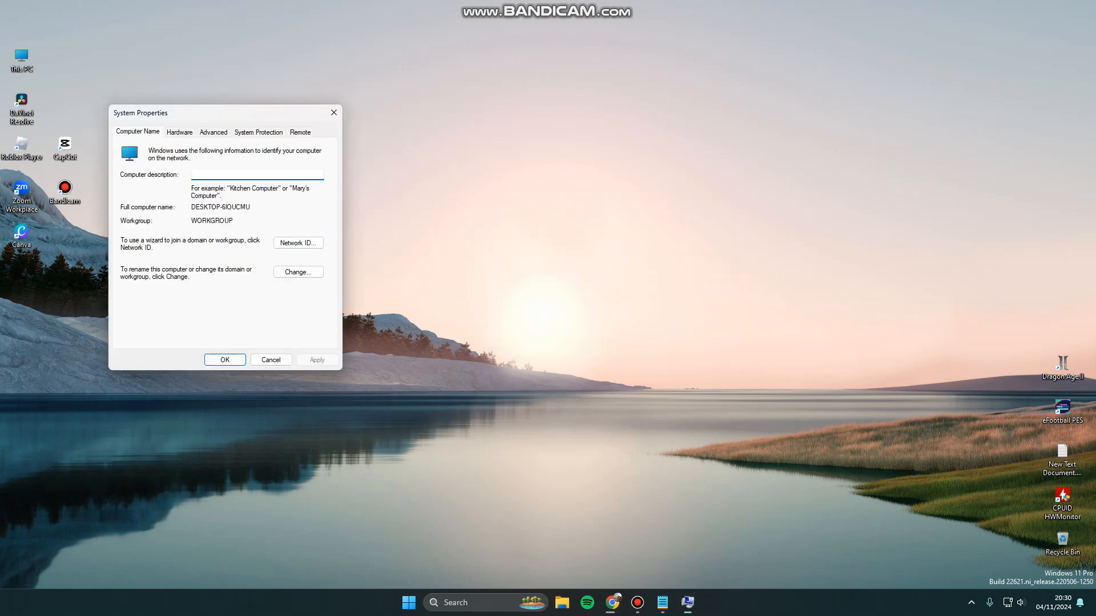
drag(139, 113, 465, 152)
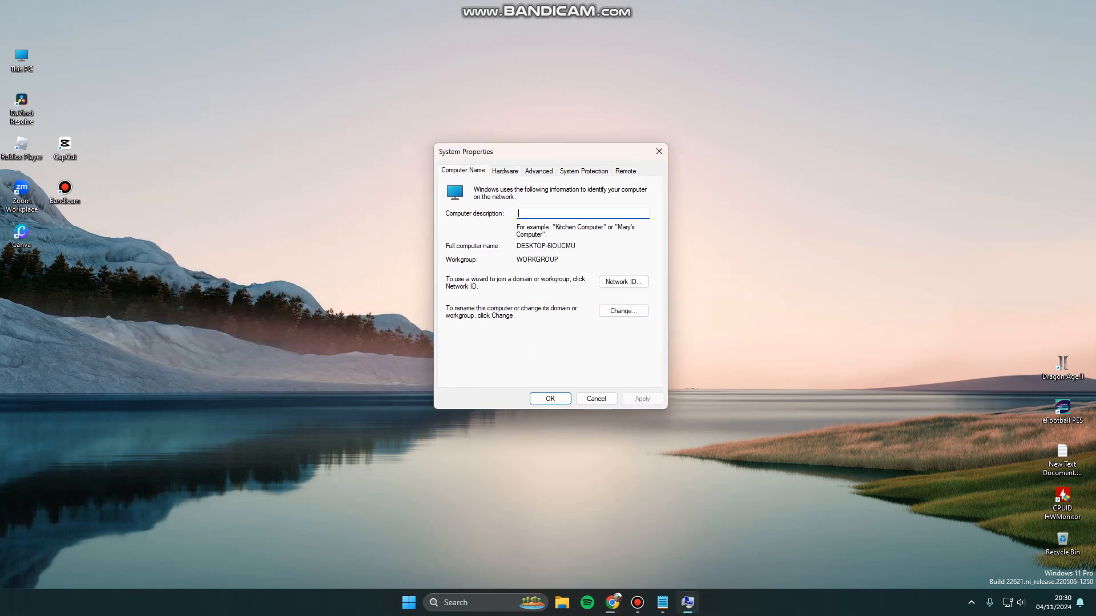
click(538, 171)
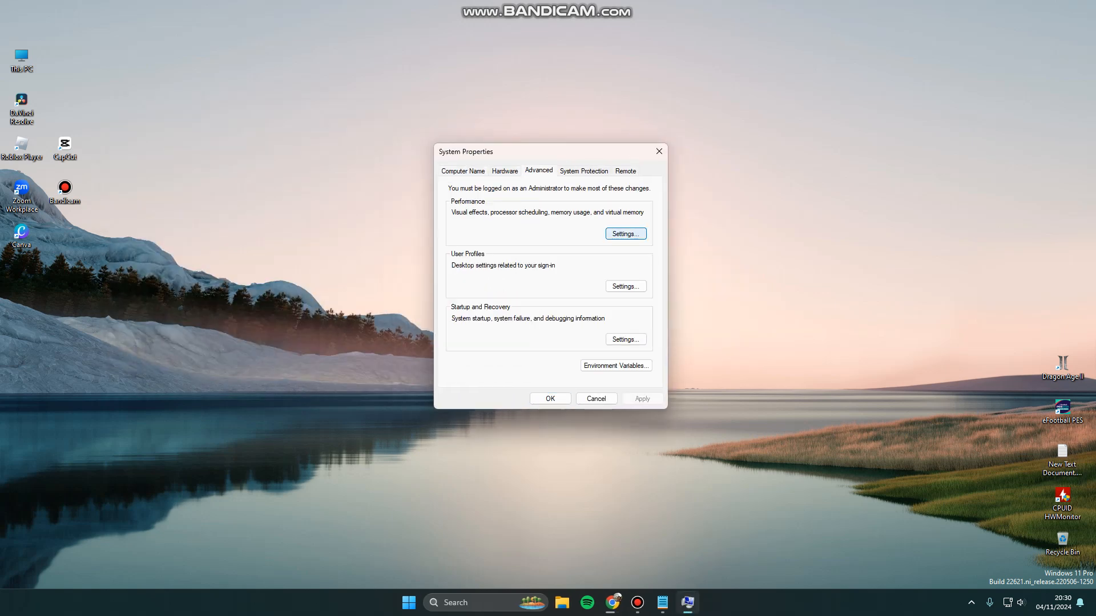
click(623, 234)
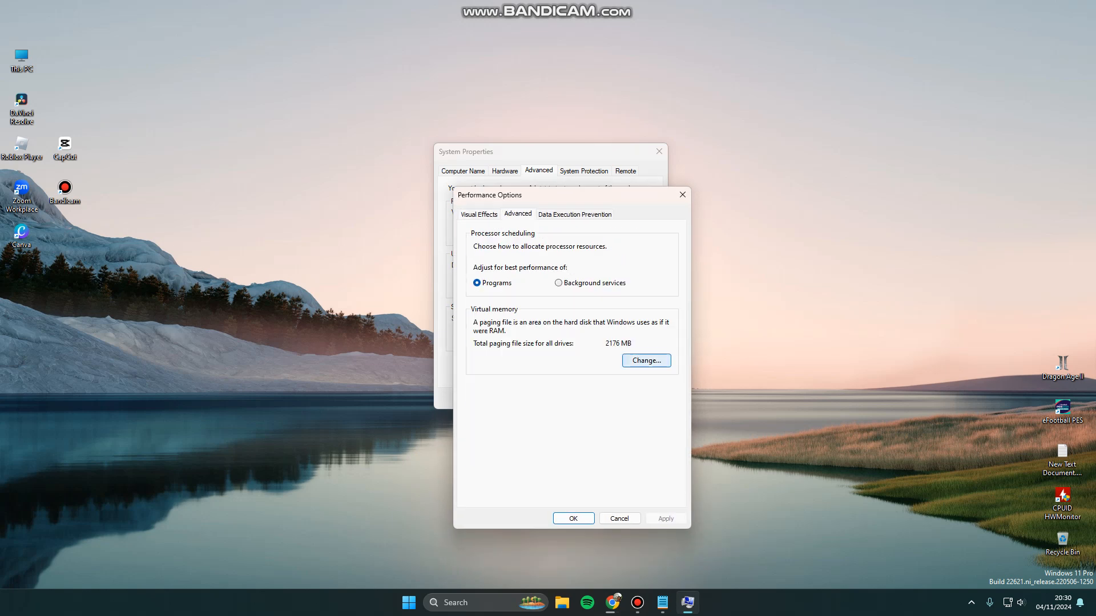
click(645, 361)
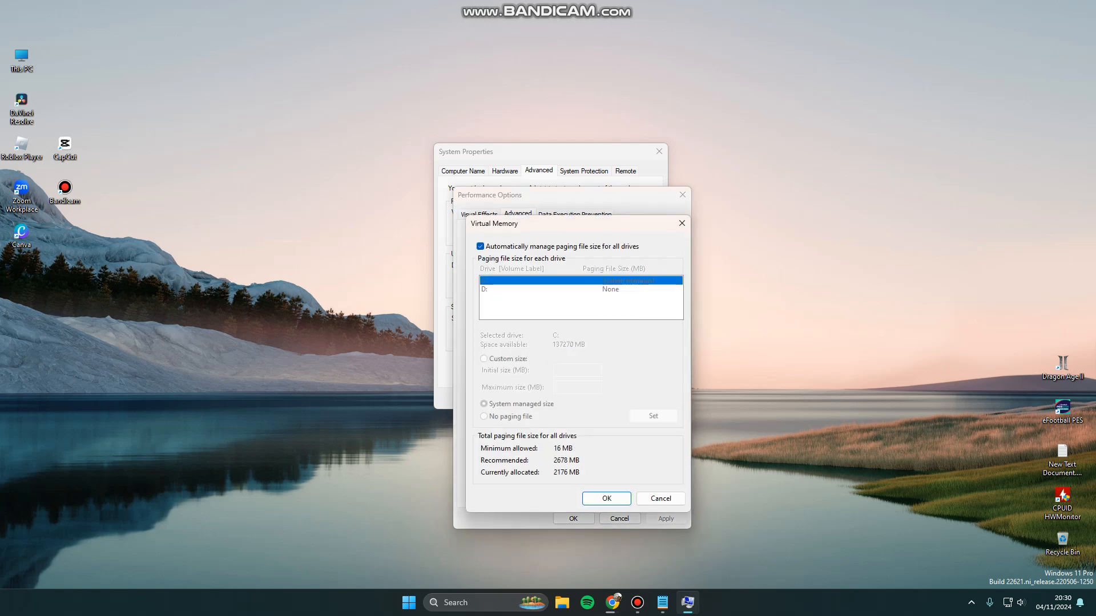
Step: Untick automatic paging management, choose Custom size for C:, and highlight the forum's 3 GB advice
click(480, 246)
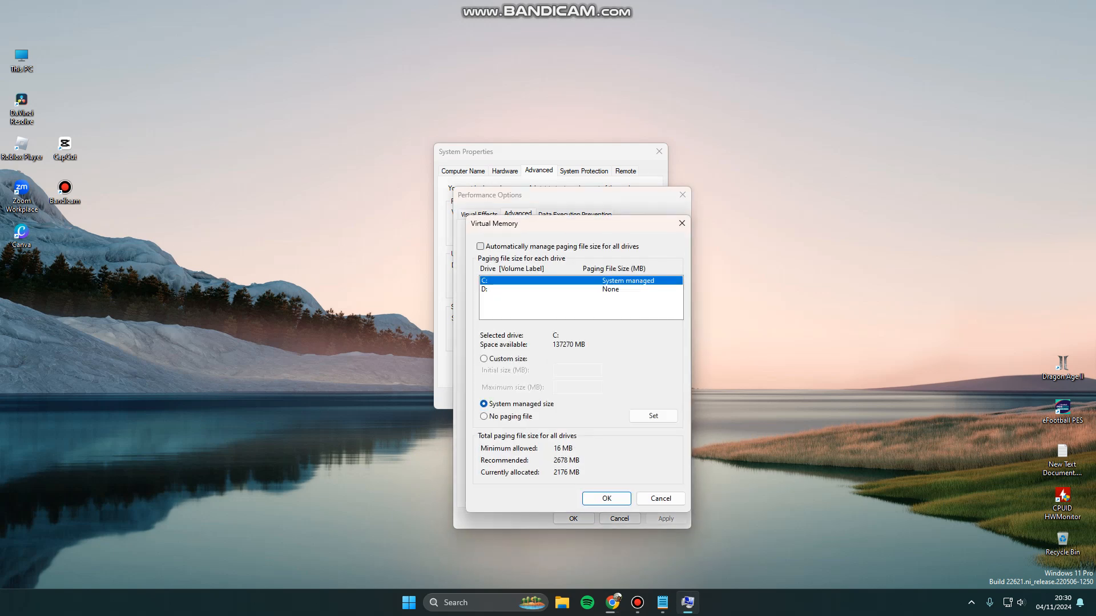
click(483, 358)
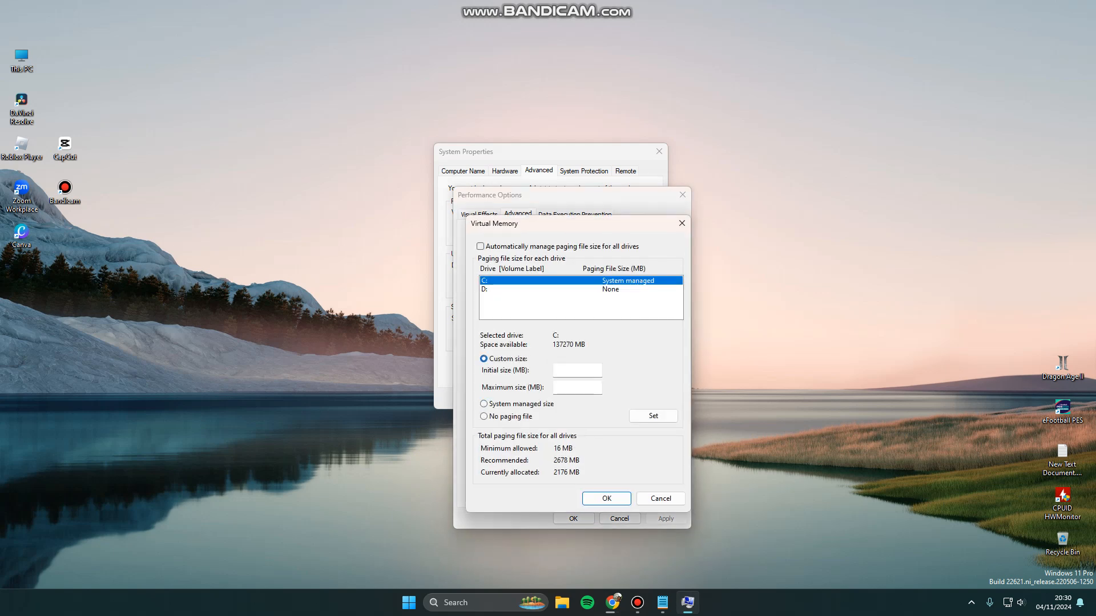
click(576, 387)
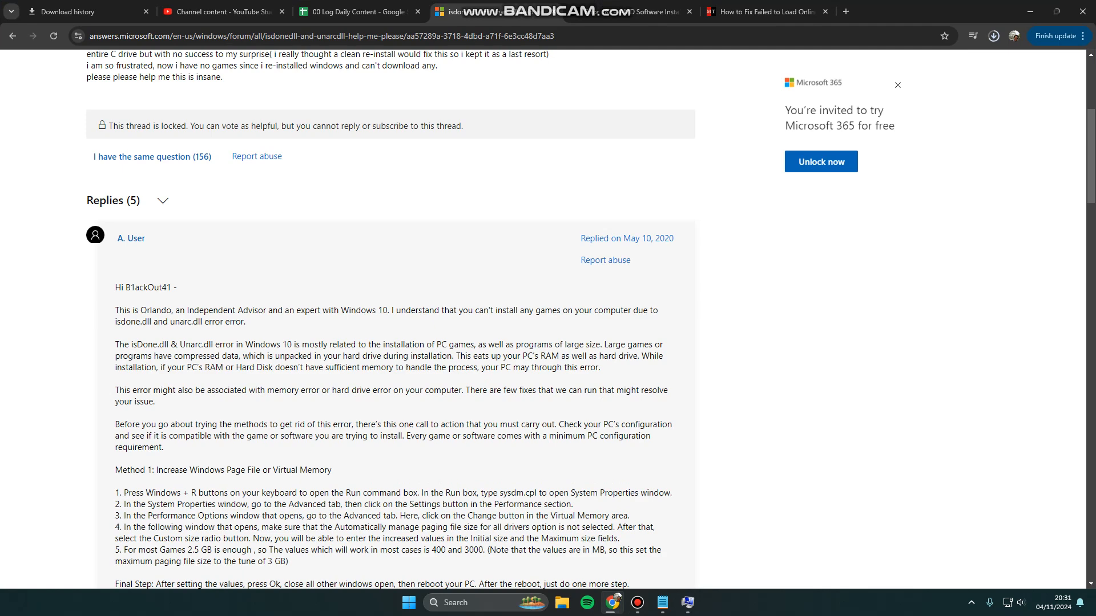
drag(162, 561, 288, 561)
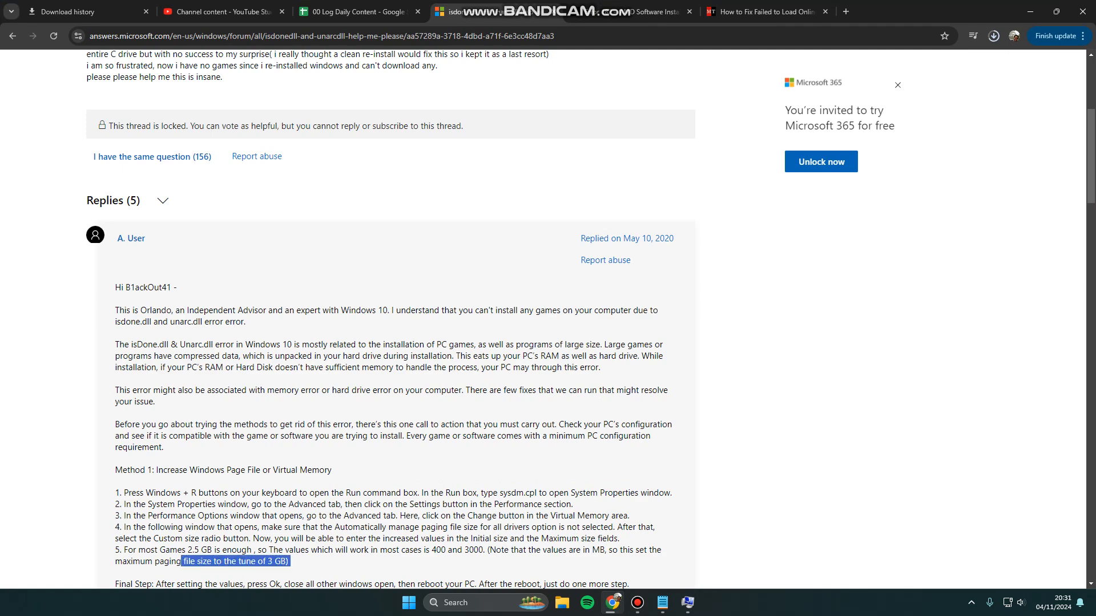